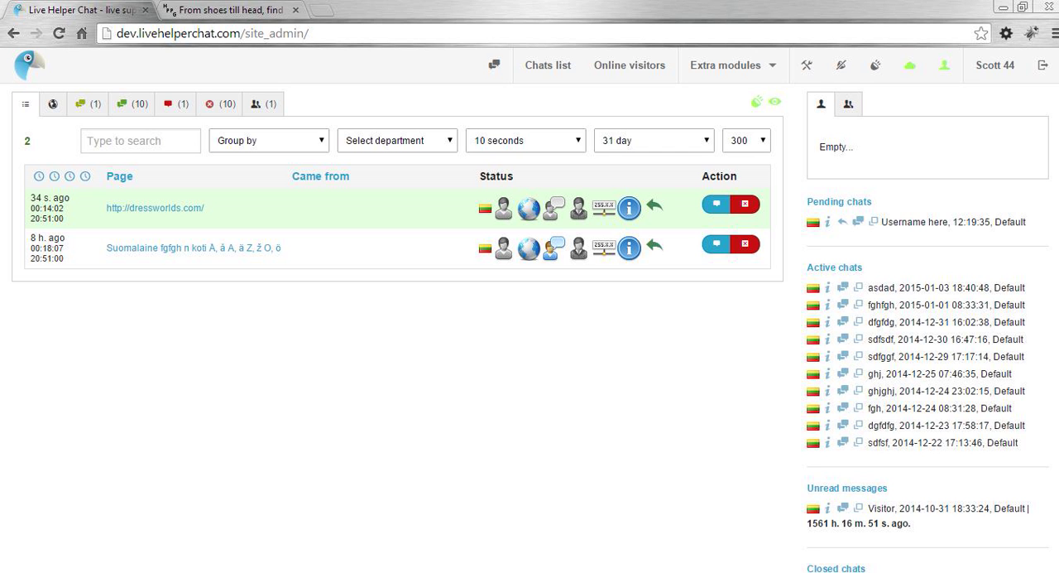
mouse_move(194, 248)
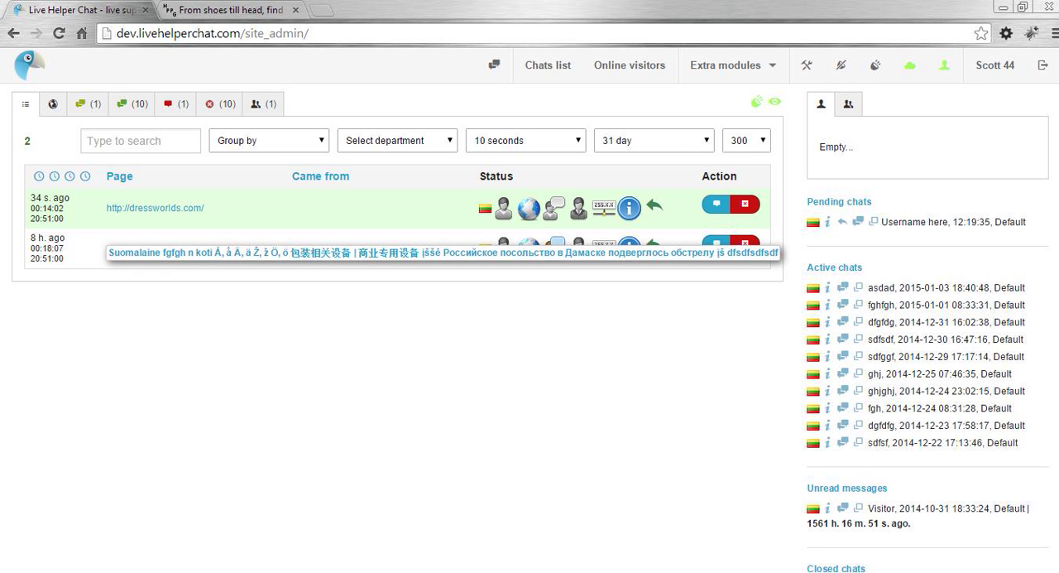
mouse_move(37, 68)
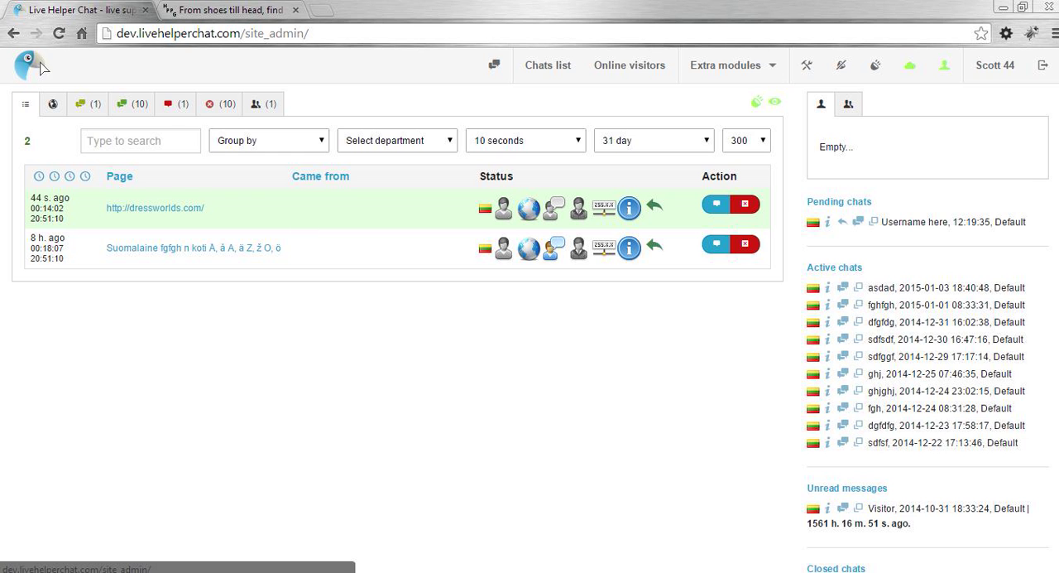
Open dressworlds.com and launch the 'Live help is online...' widget's start-chat form
click(153, 208)
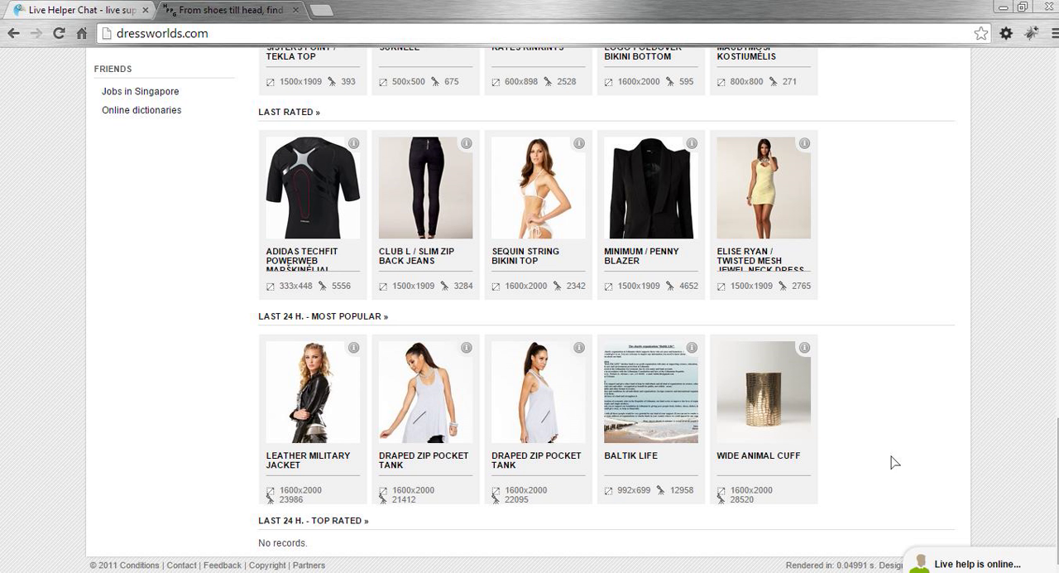
click(985, 563)
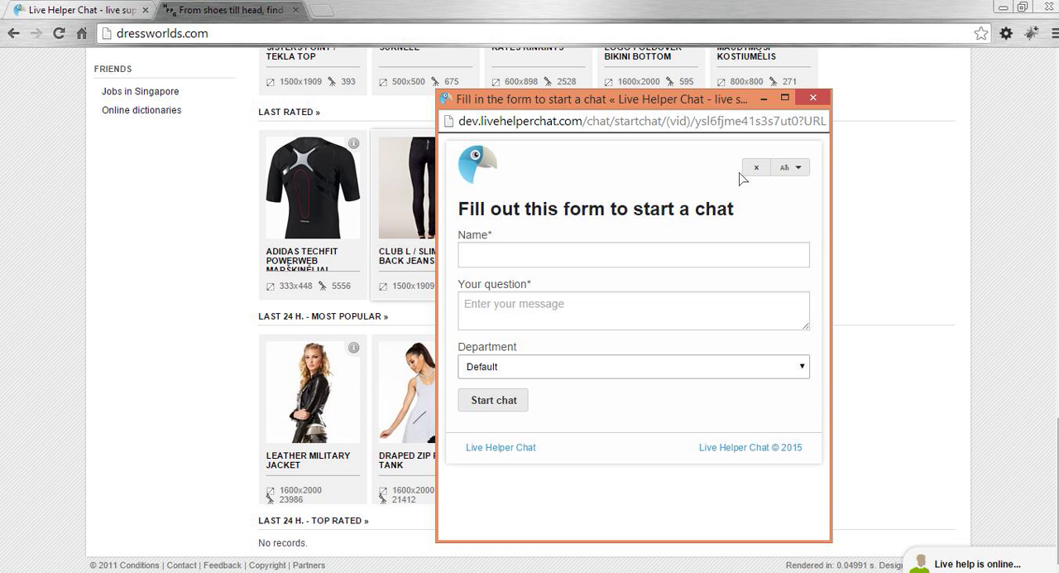
mouse_move(594, 213)
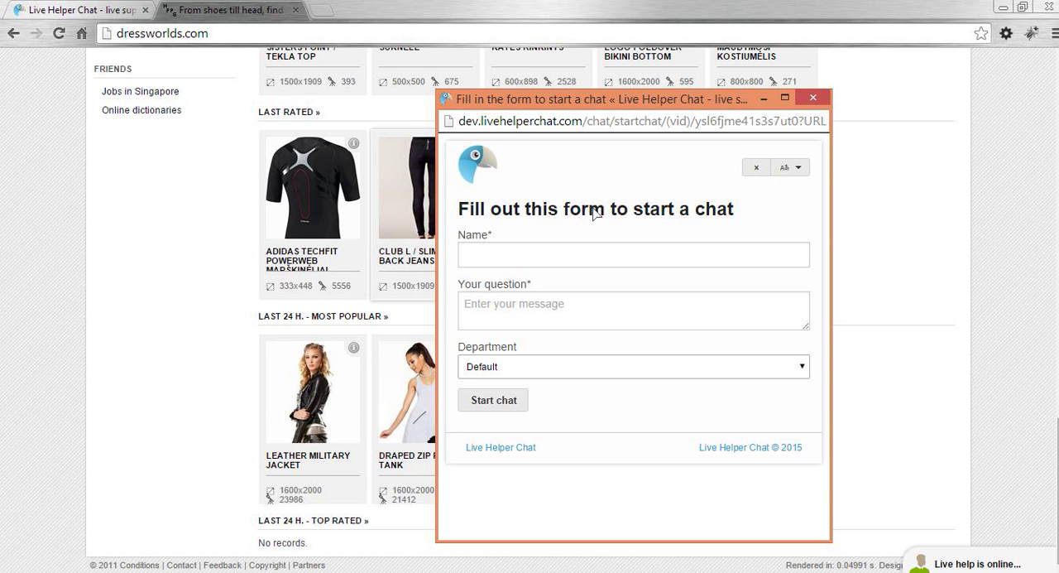
mouse_move(834, 156)
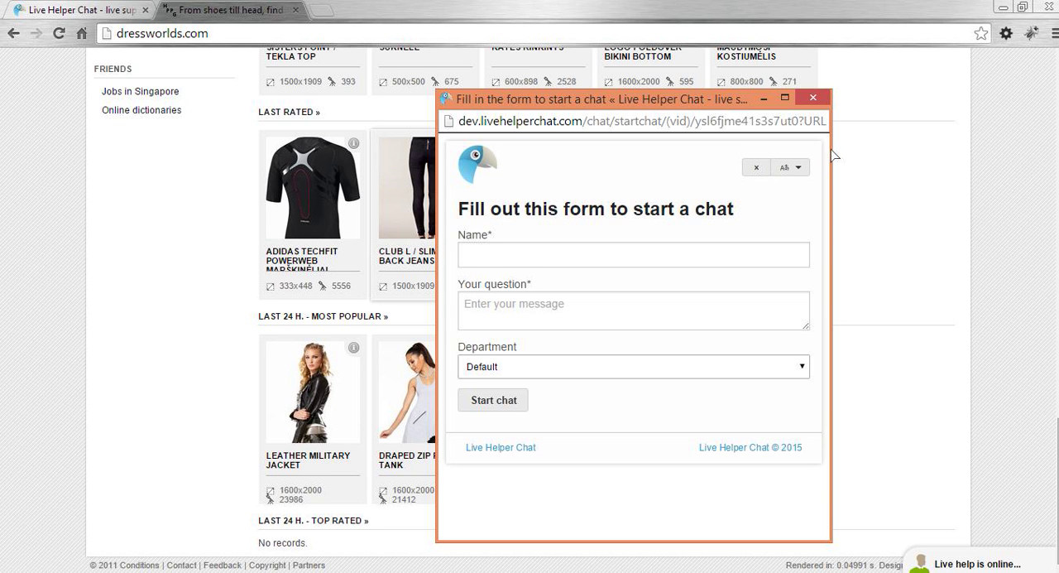
mouse_move(488, 174)
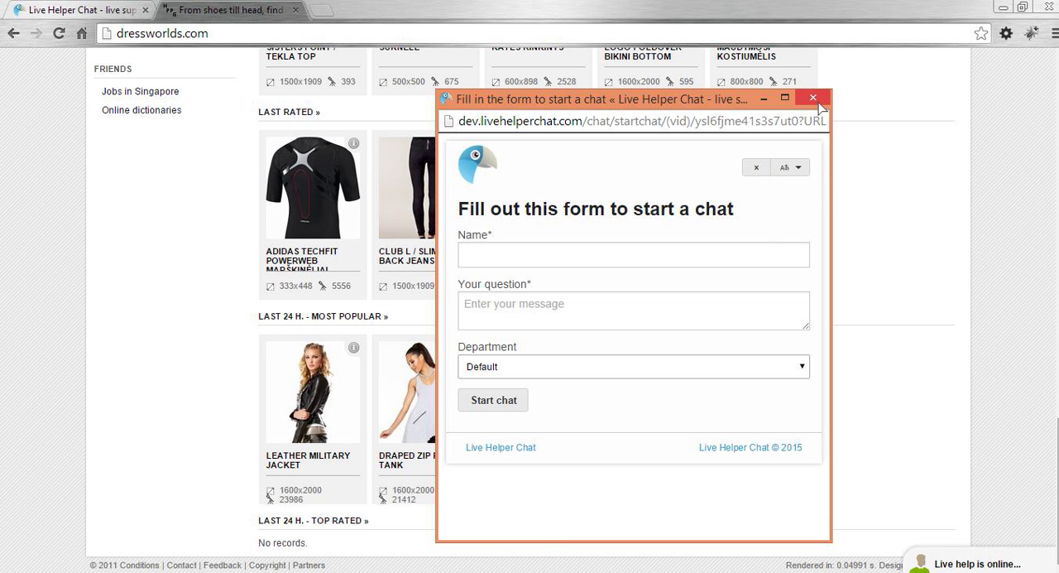
Close the chat form and begin a new theme under Live help configuration > Widget themes
click(812, 98)
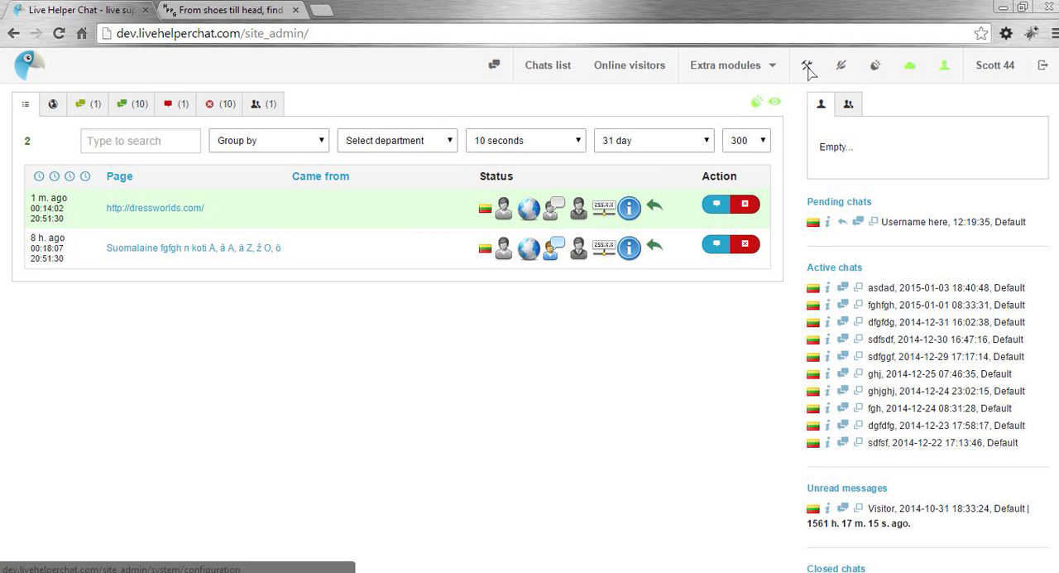
click(807, 66)
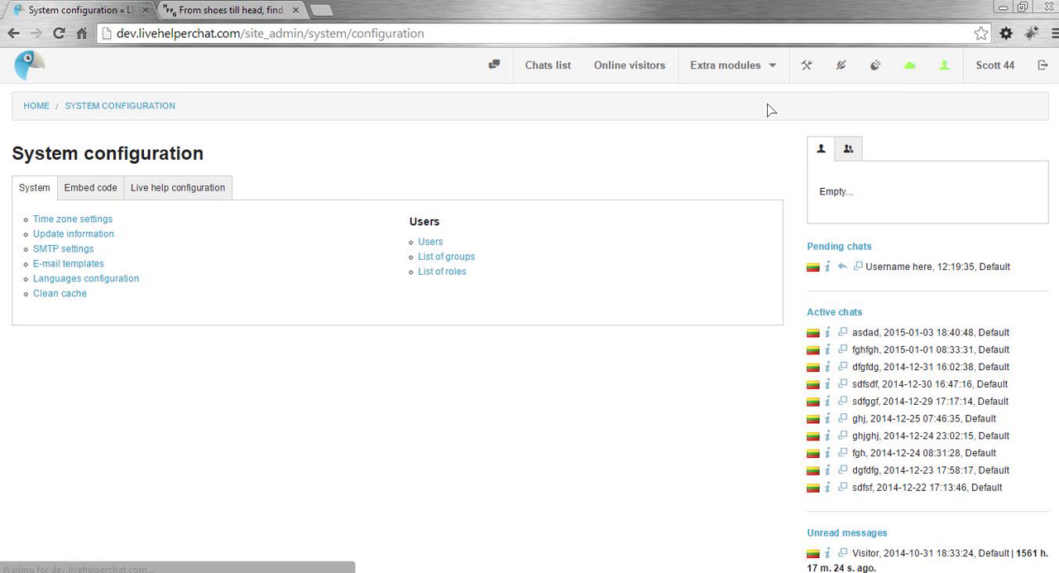
click(178, 187)
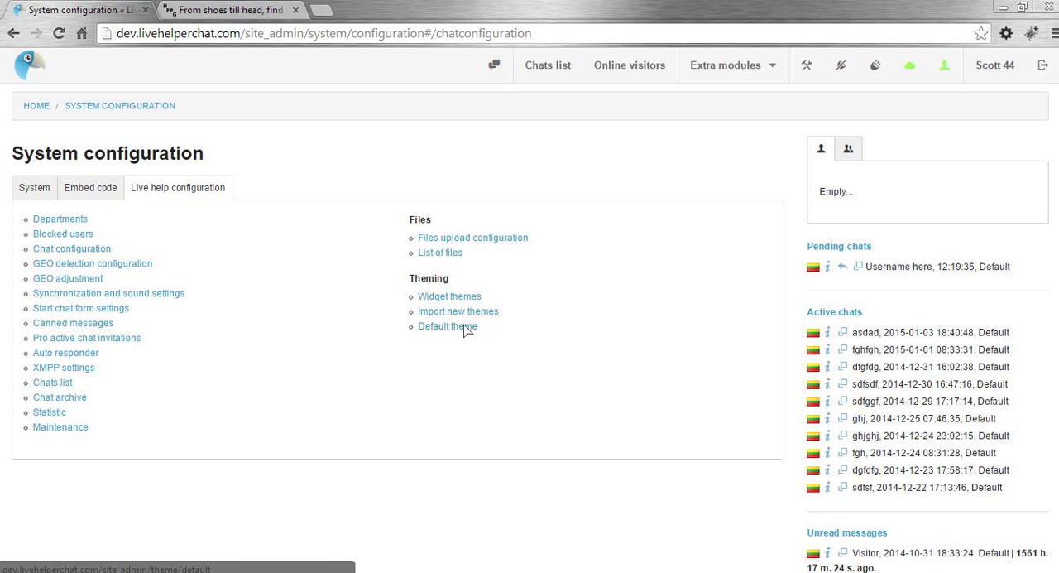
click(449, 295)
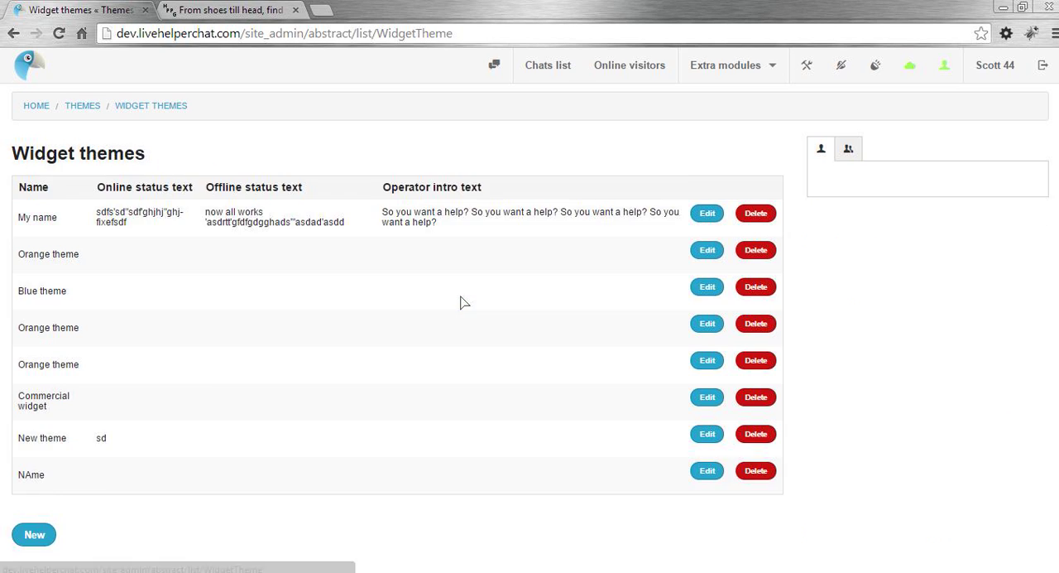
click(34, 534)
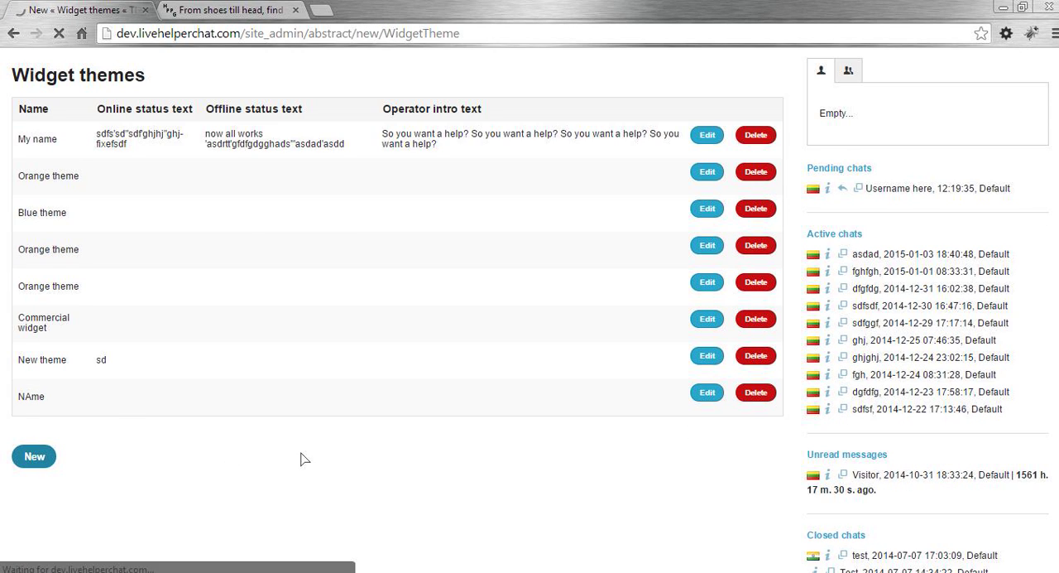
Enter 'New logo' as the new widget theme's name
click(34, 456)
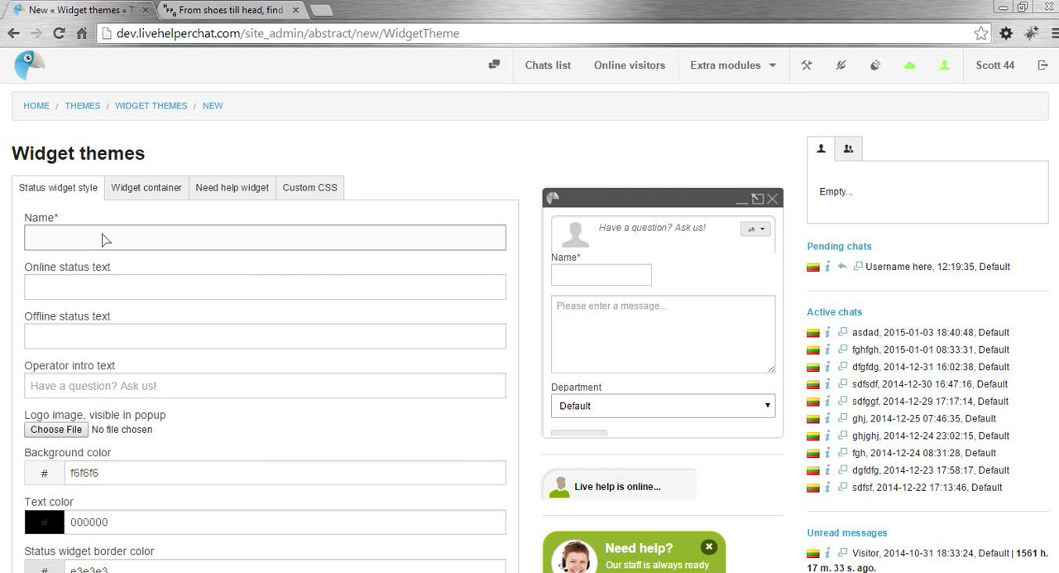
text(New logo)
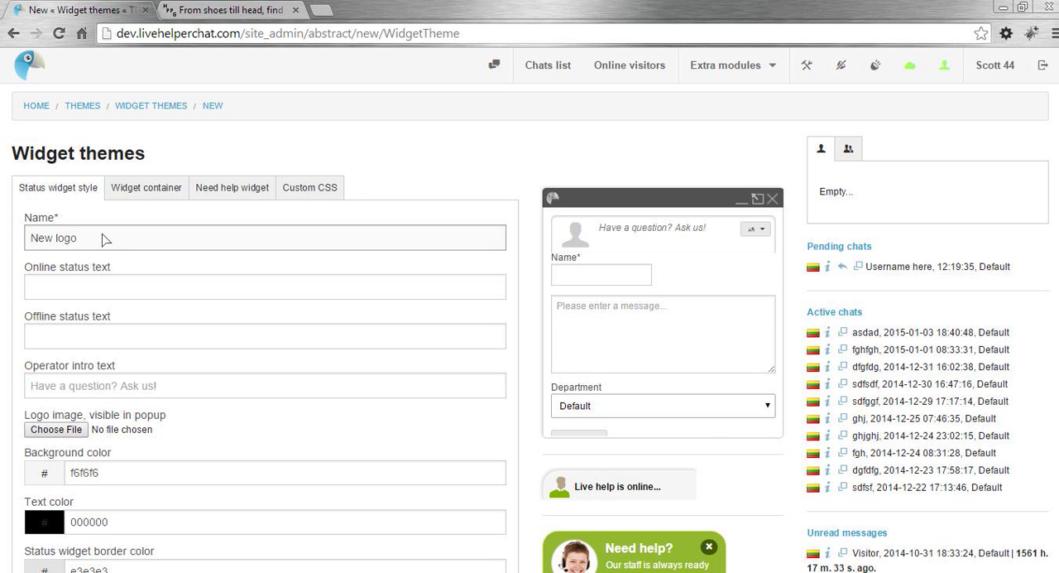
scroll(down, 3)
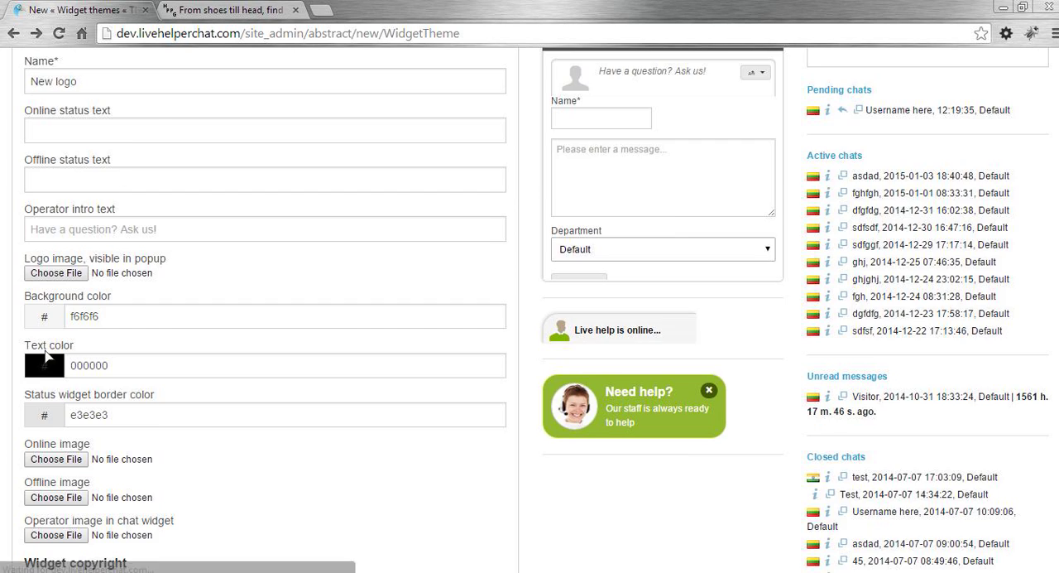
scroll(up, 3)
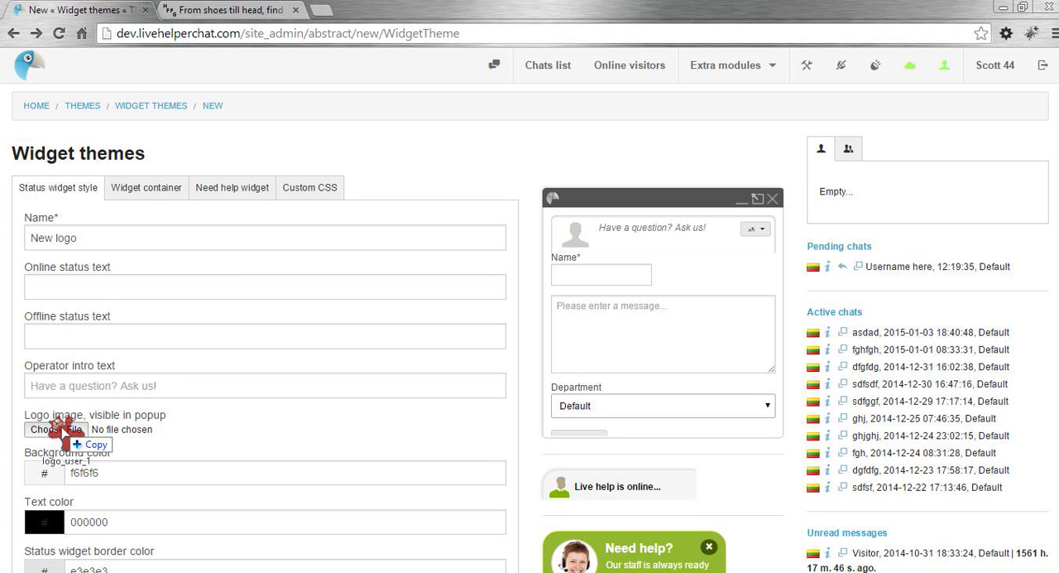
scroll(down, 3)
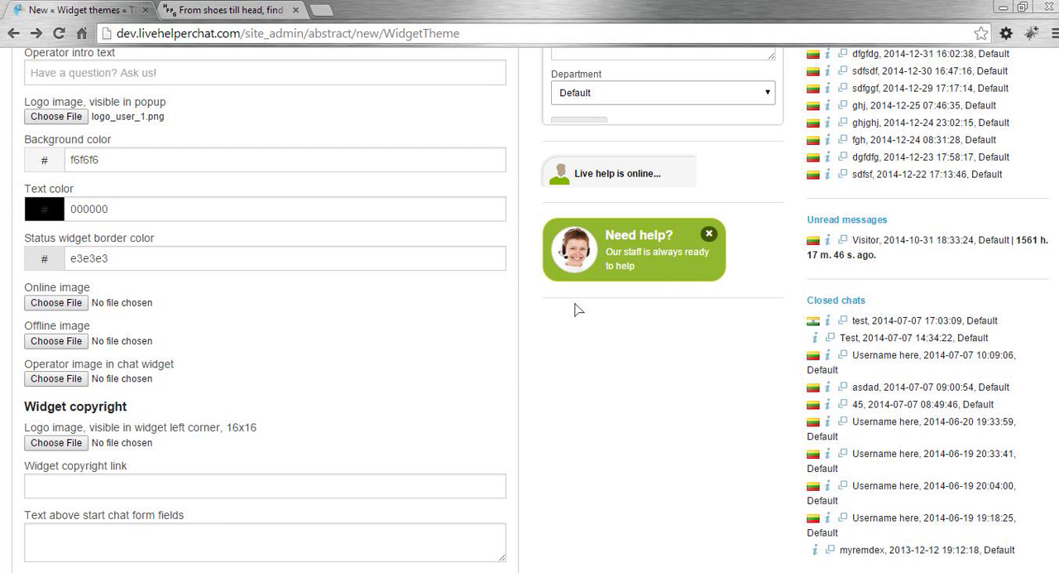
Add the popup and copyright logo images, hide the corner copyright logo, and save
click(232, 9)
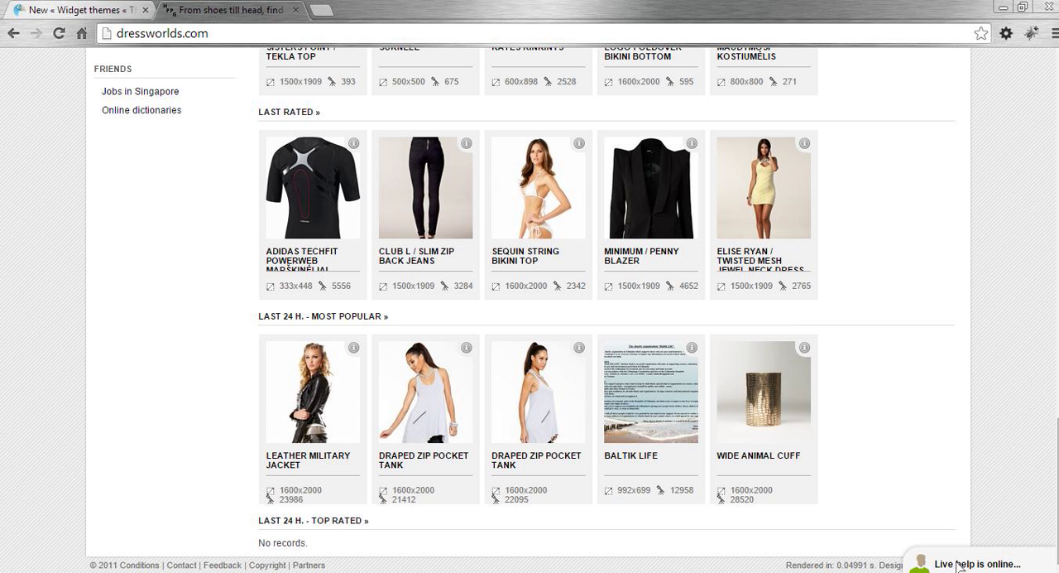
click(972, 563)
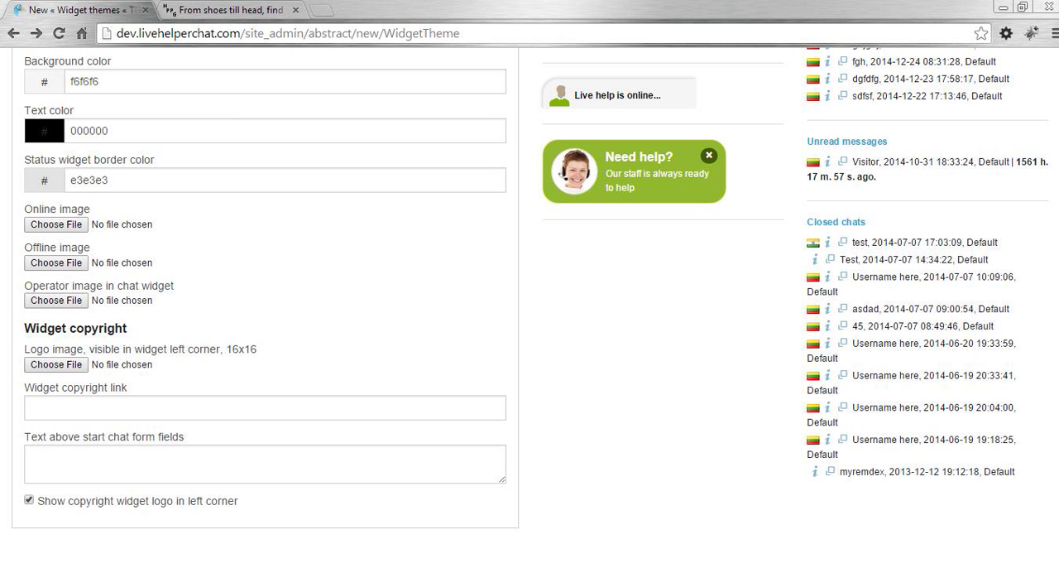
click(265, 407)
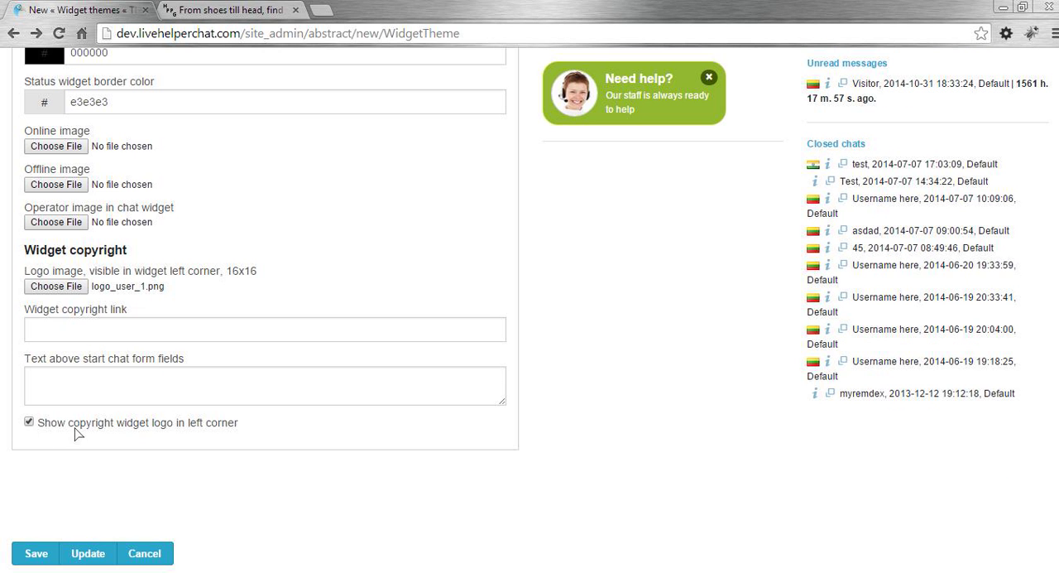
click(29, 421)
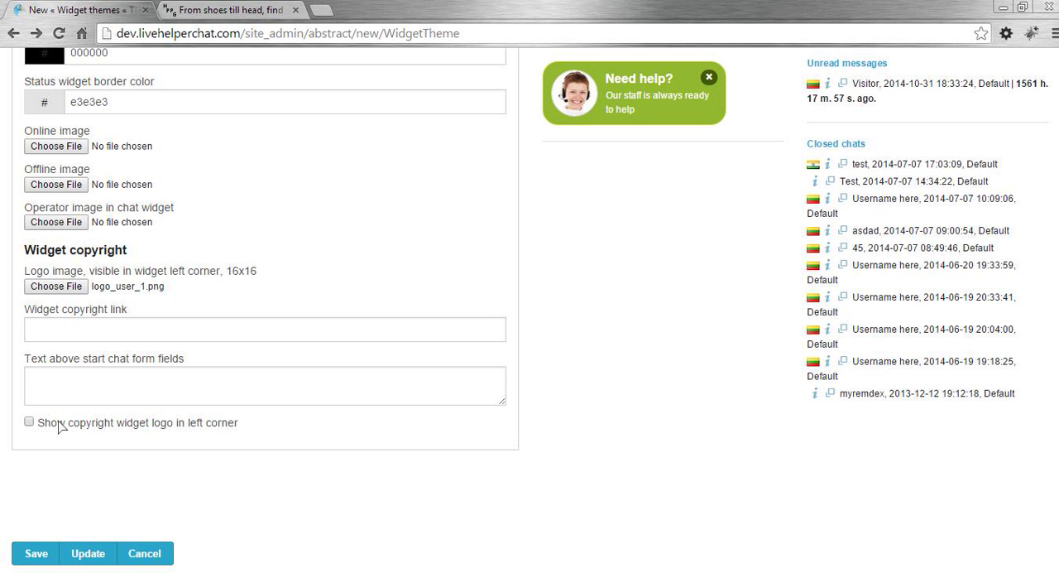
mouse_move(217, 431)
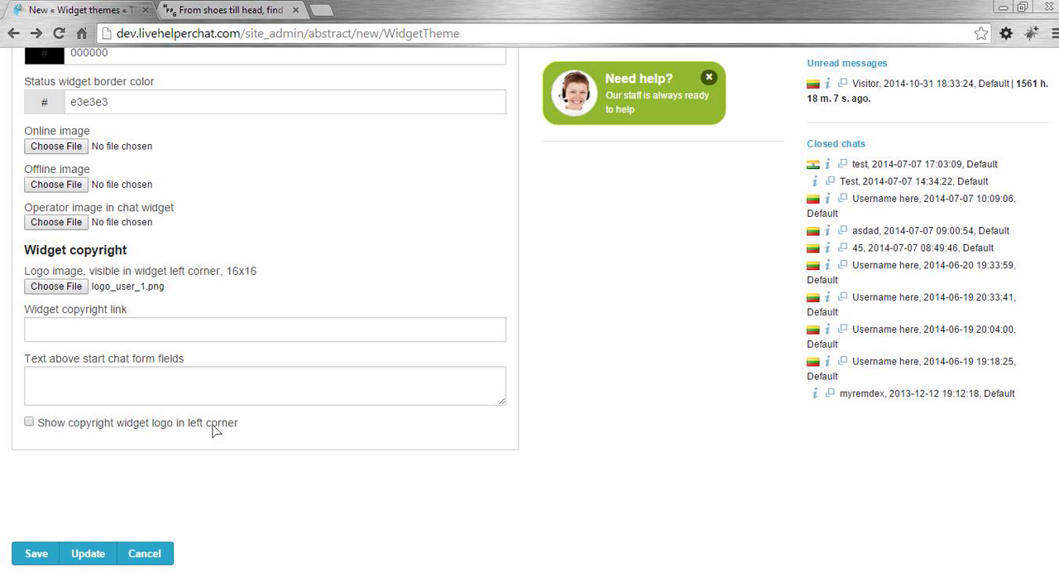
mouse_move(263, 383)
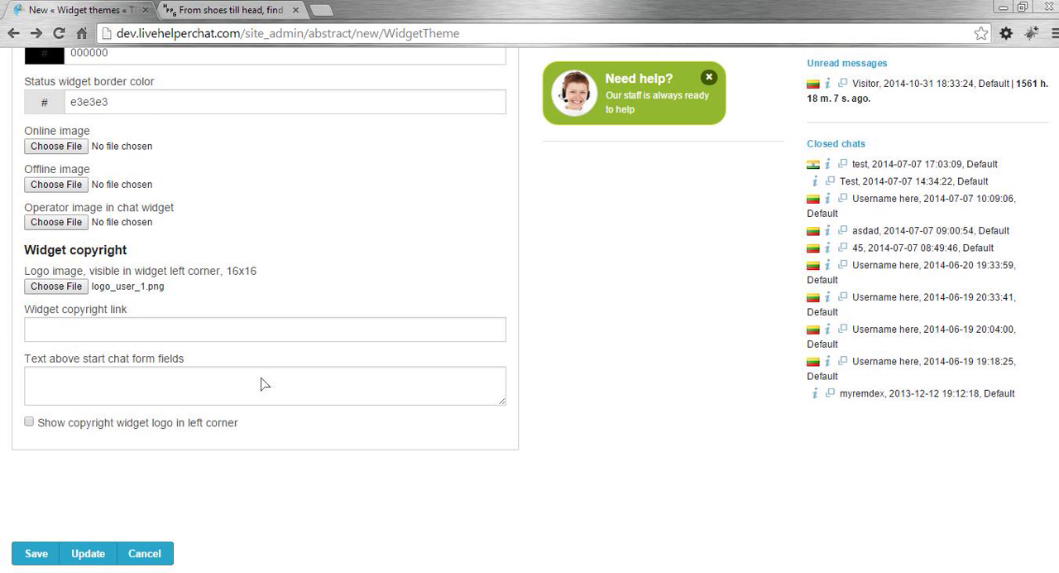
scroll(up, 3)
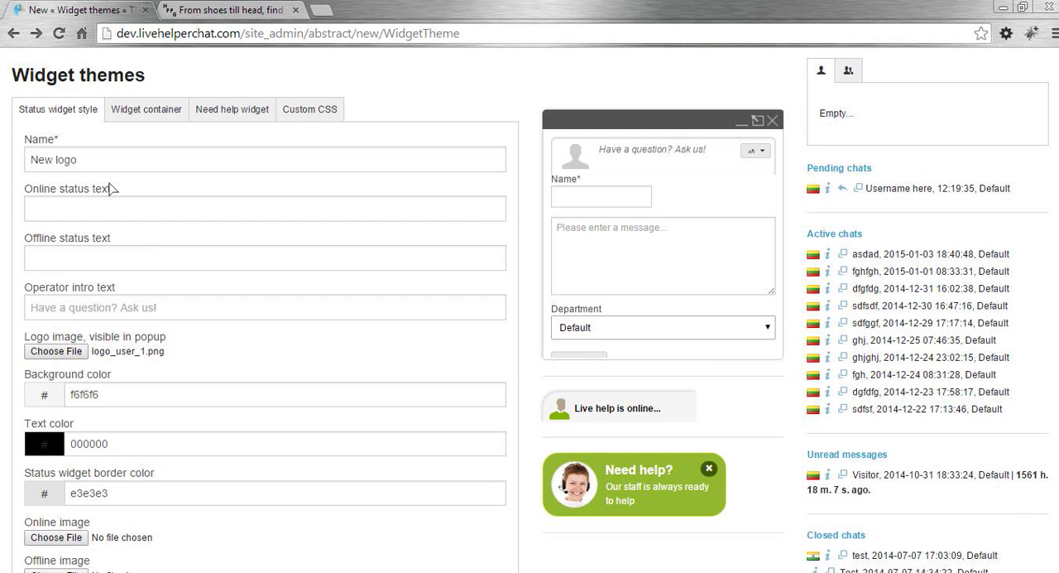
scroll(down, 3)
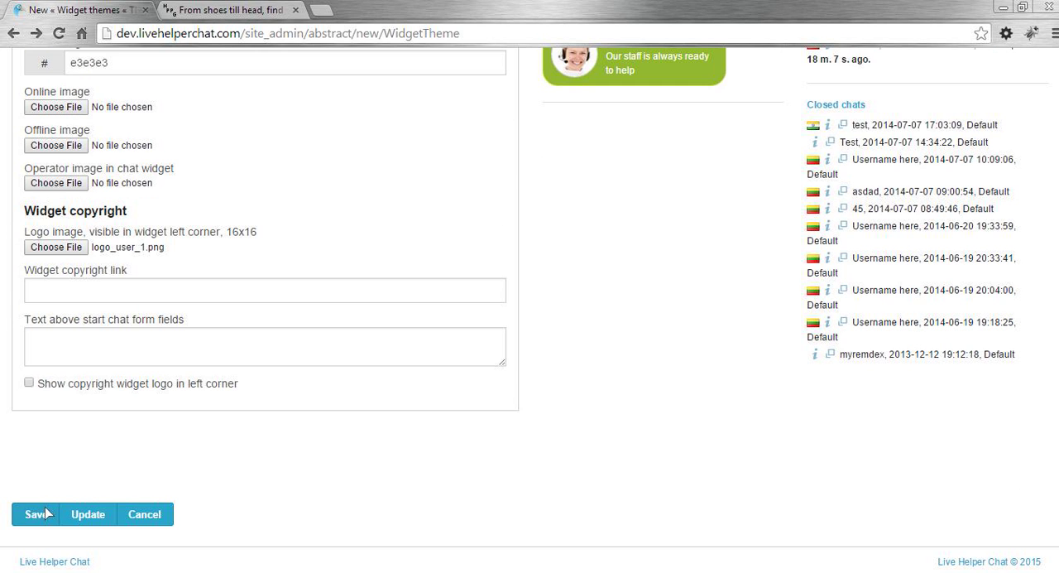
click(33, 514)
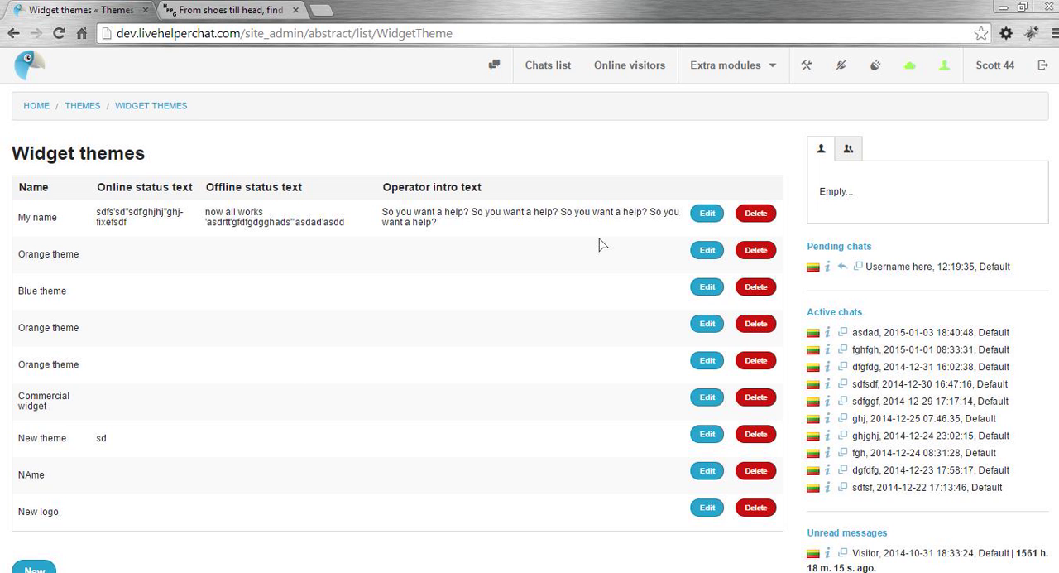
In Live help configuration's Default theme page, set New logo as the default theme
click(806, 65)
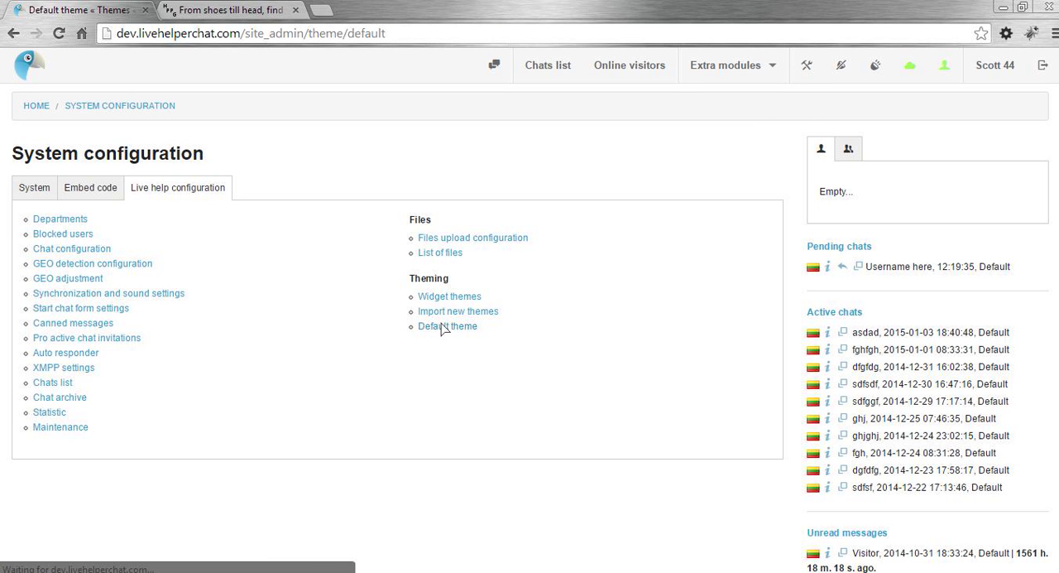
click(447, 326)
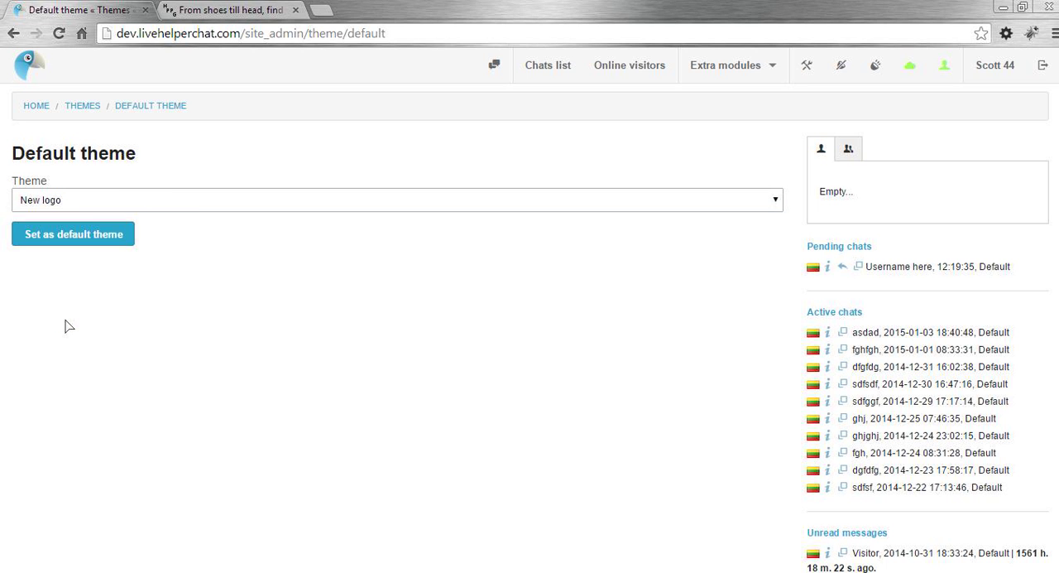
click(73, 233)
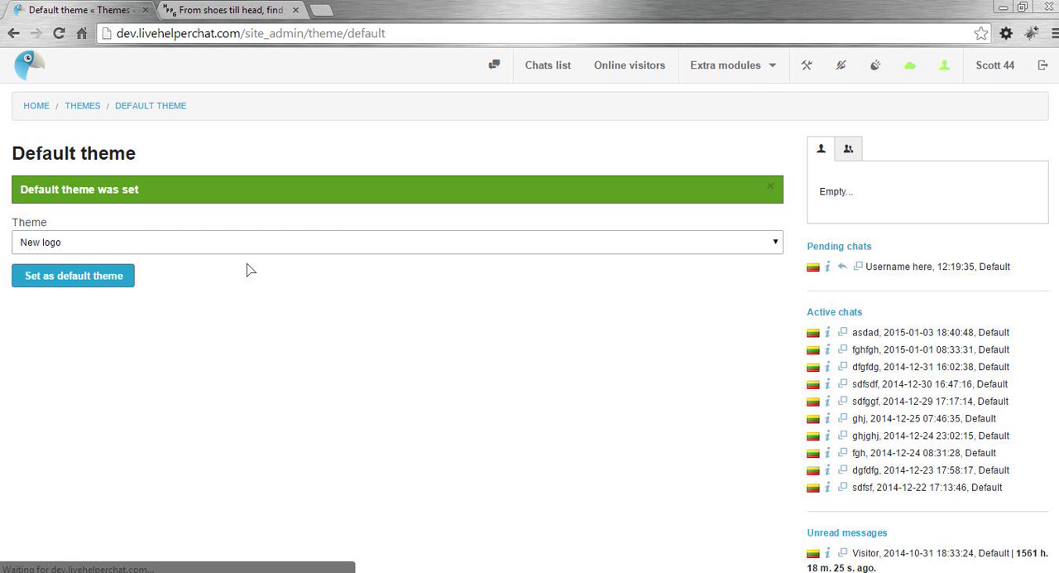
click(223, 9)
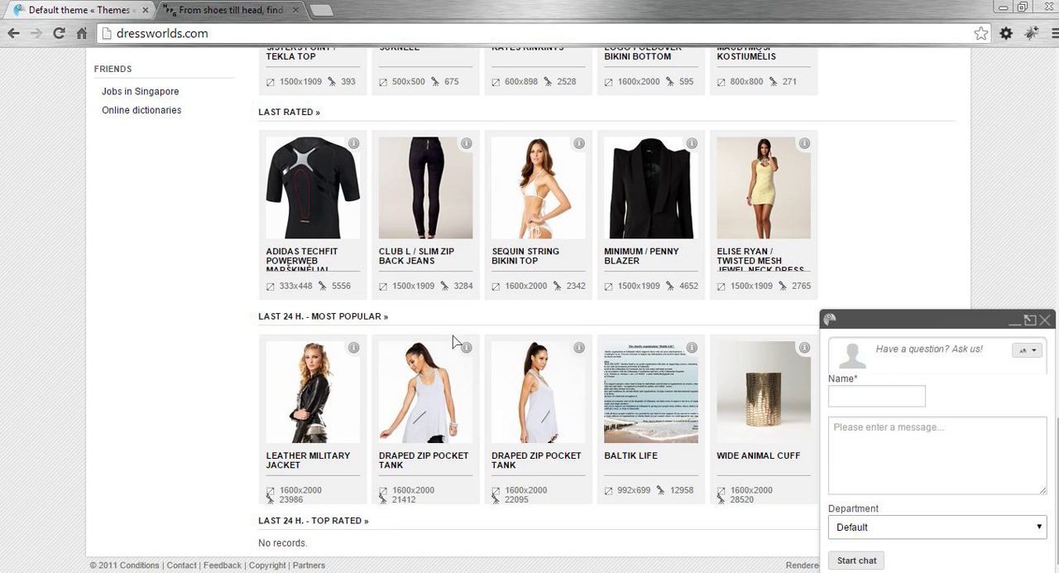
click(1035, 318)
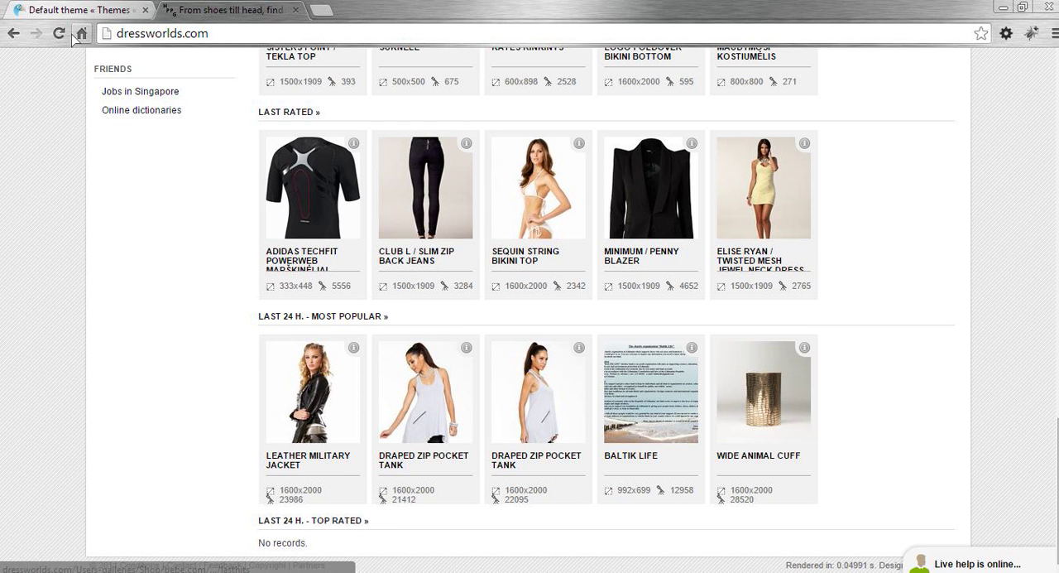
click(82, 33)
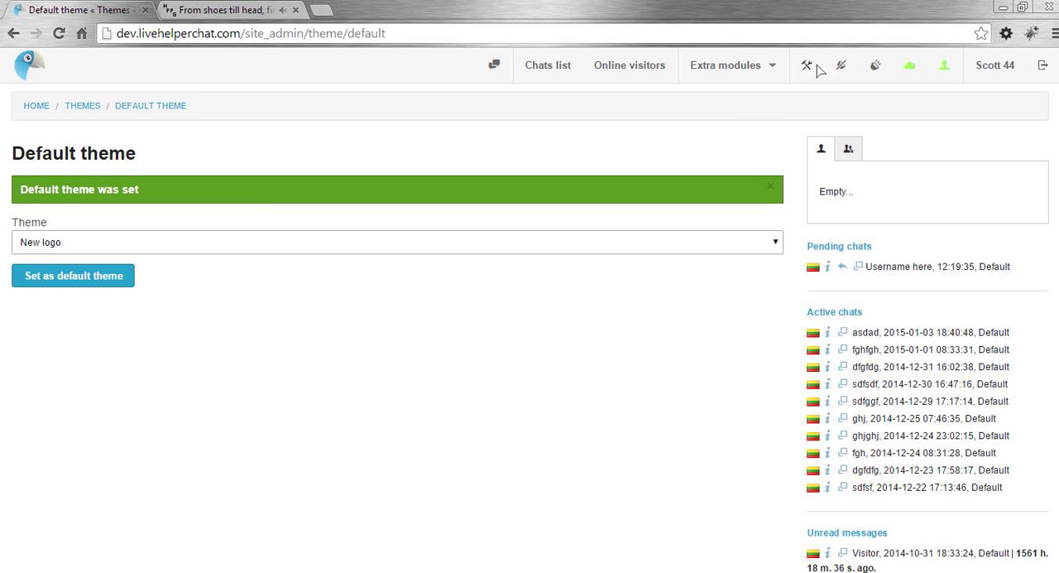
Open New logo's edit page from Widget themes, then switch to the dressworlds.com tab
click(806, 65)
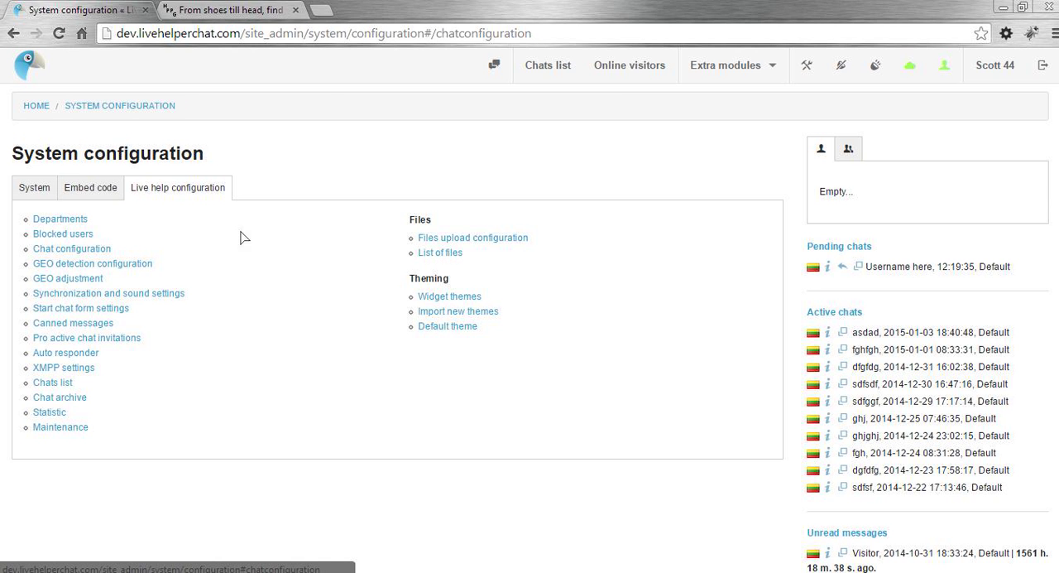
mouse_move(449, 296)
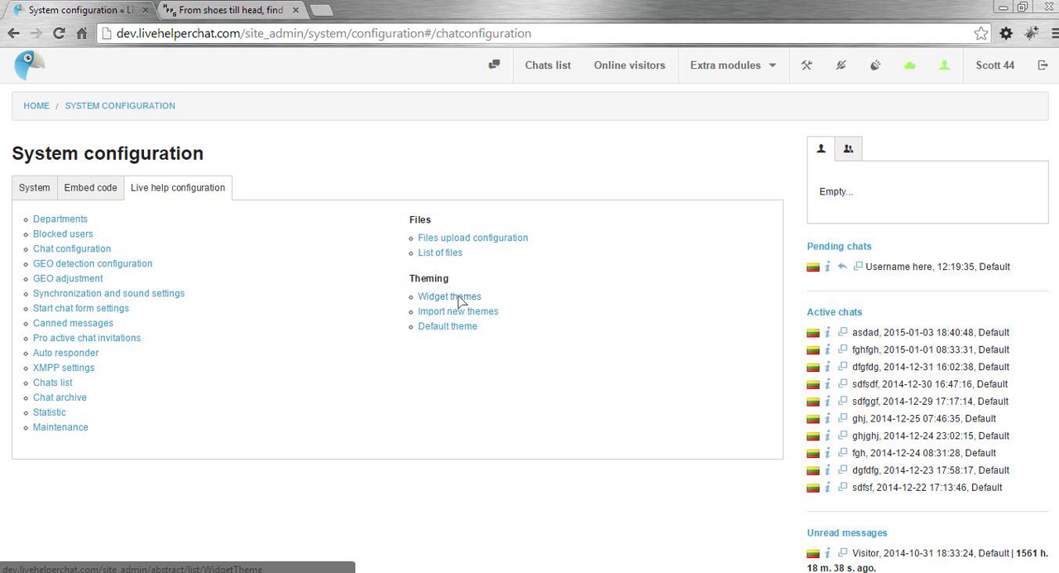
click(449, 296)
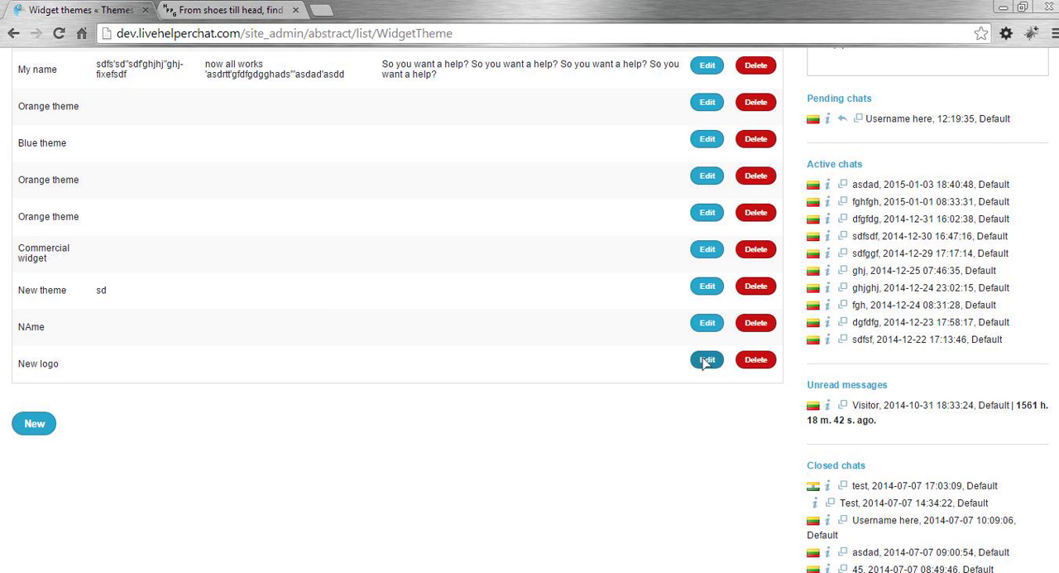
click(705, 359)
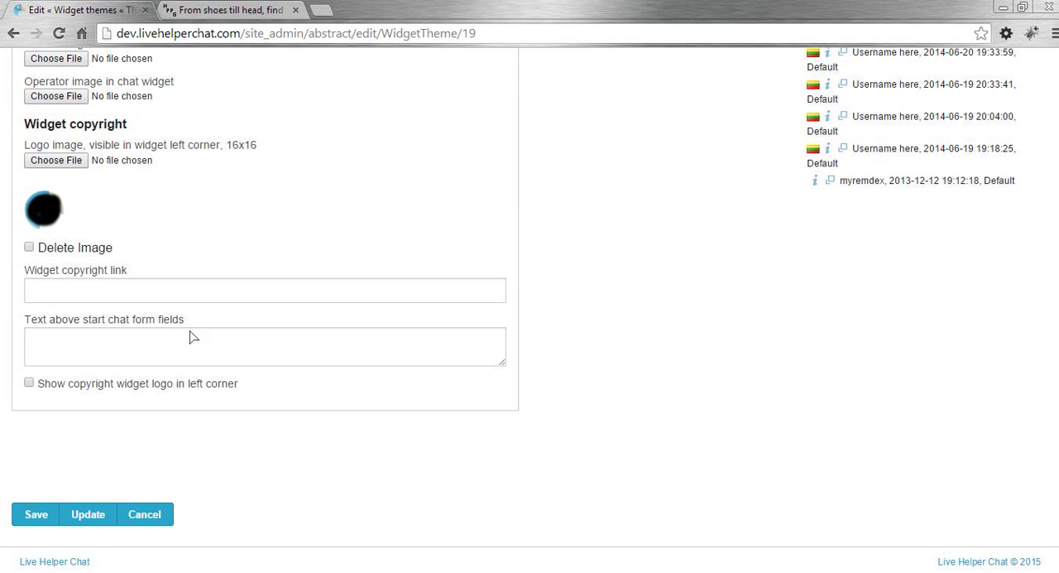
click(29, 382)
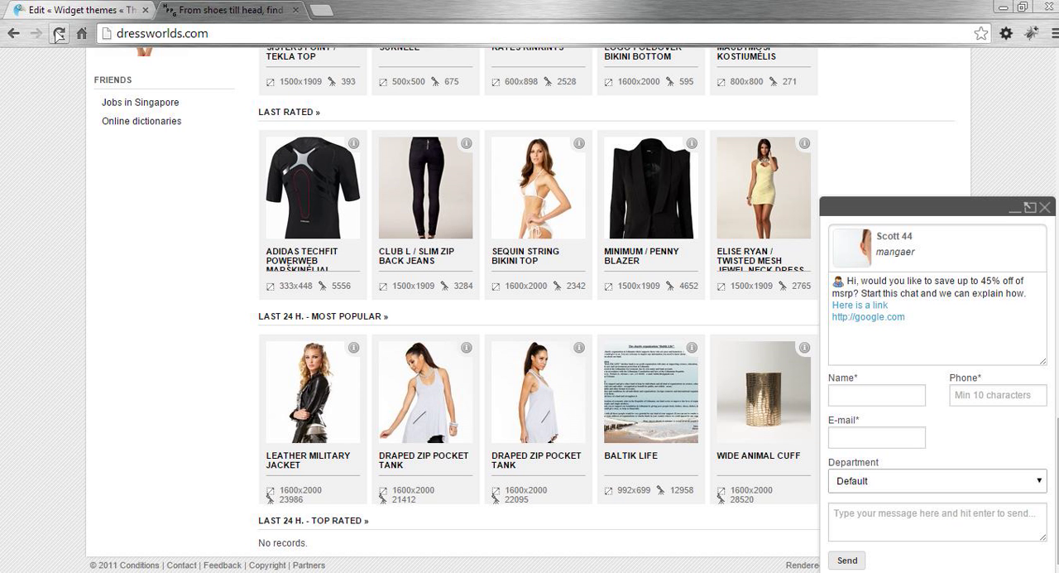
Reload dressworlds.com, close the popup start-chat window, then reopen and minimise the widget
click(61, 33)
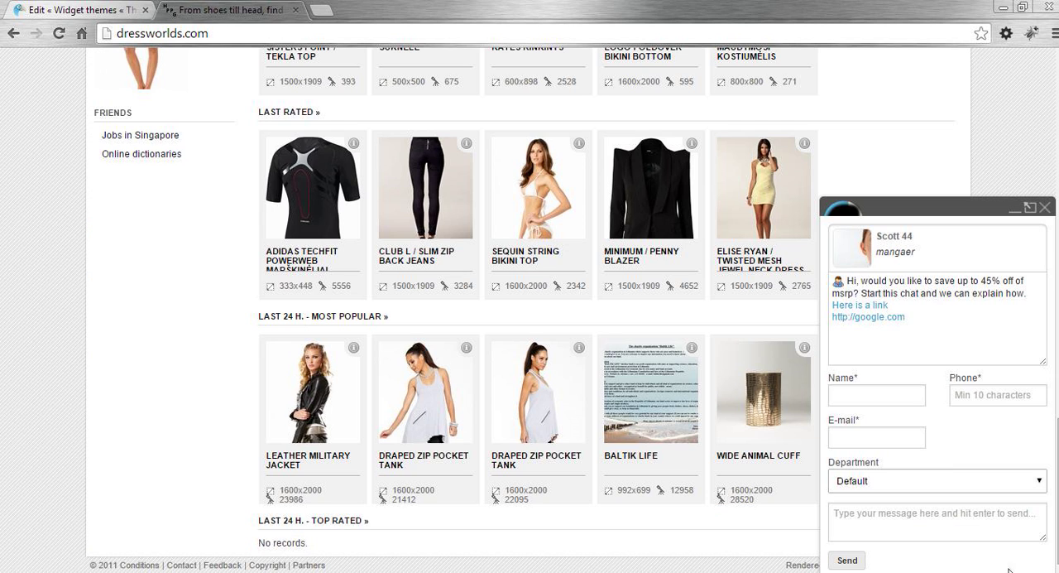
mouse_move(1006, 243)
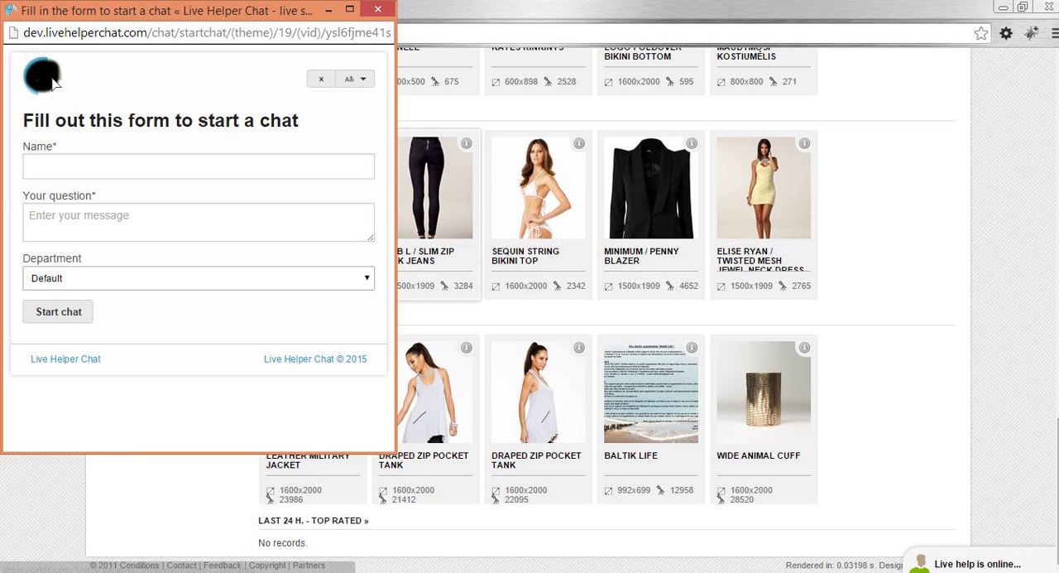
mouse_move(192, 13)
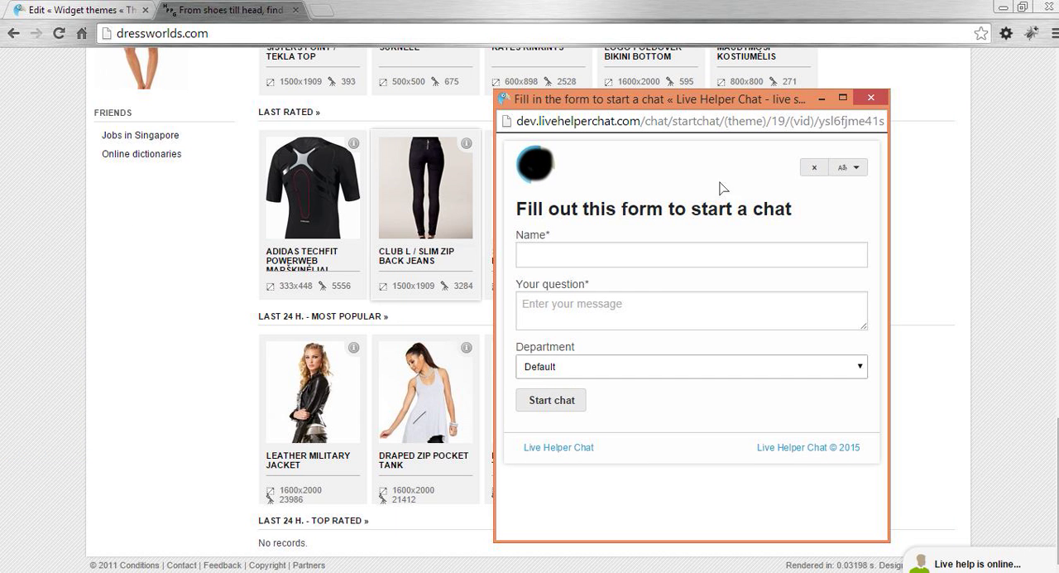
click(870, 97)
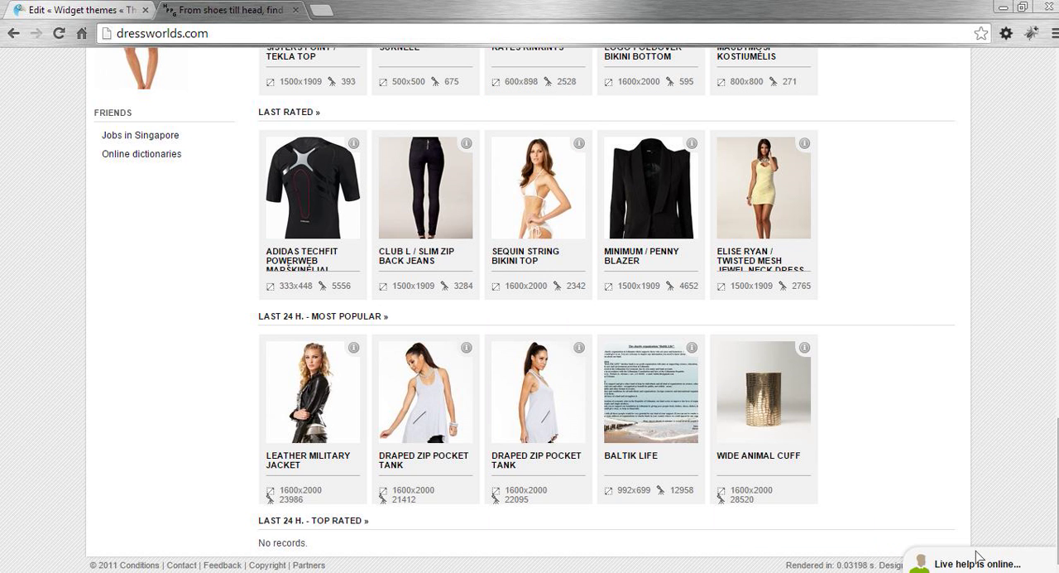
click(981, 563)
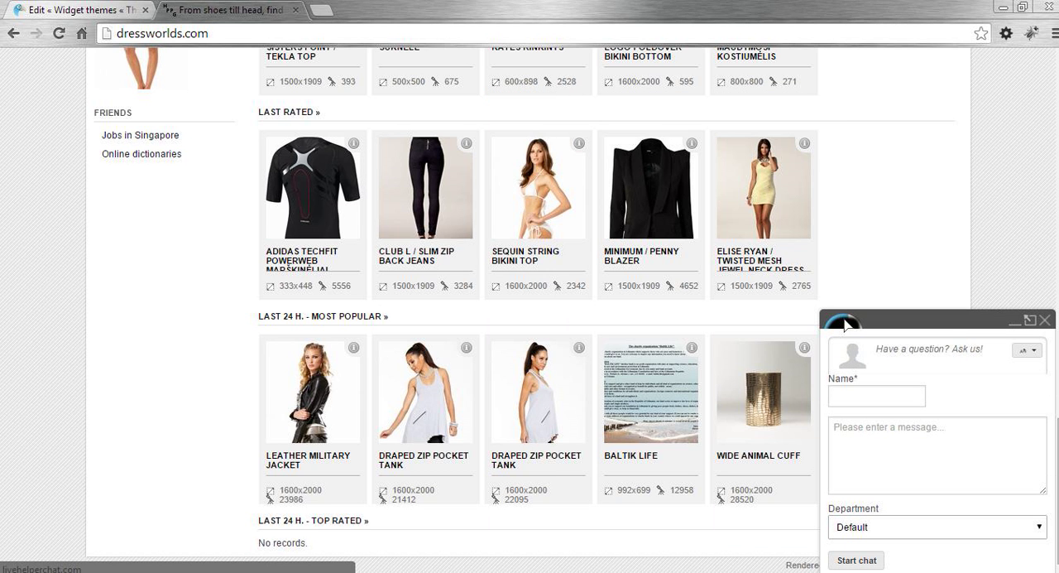
mouse_move(844, 322)
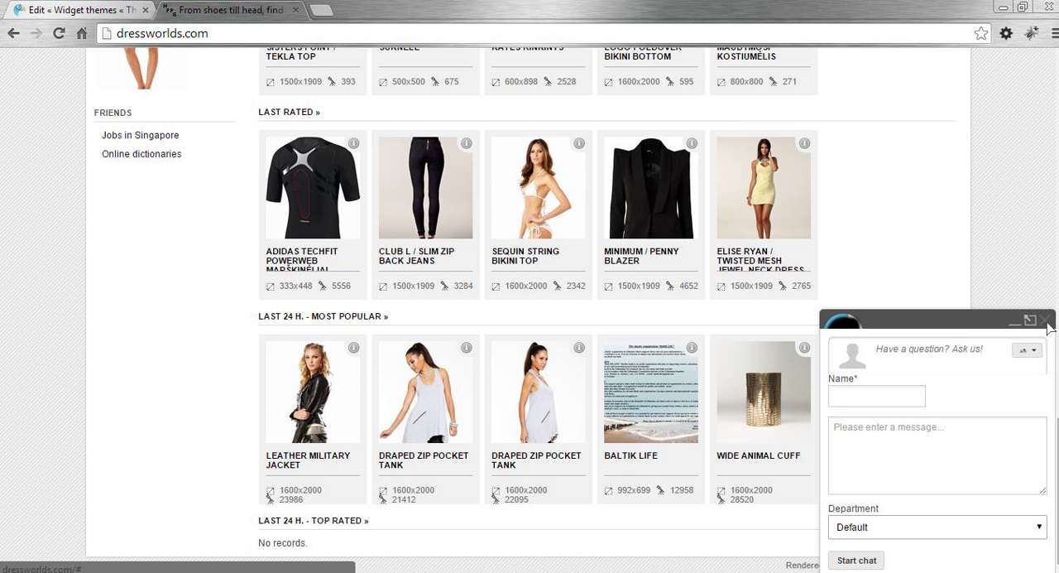
click(1045, 321)
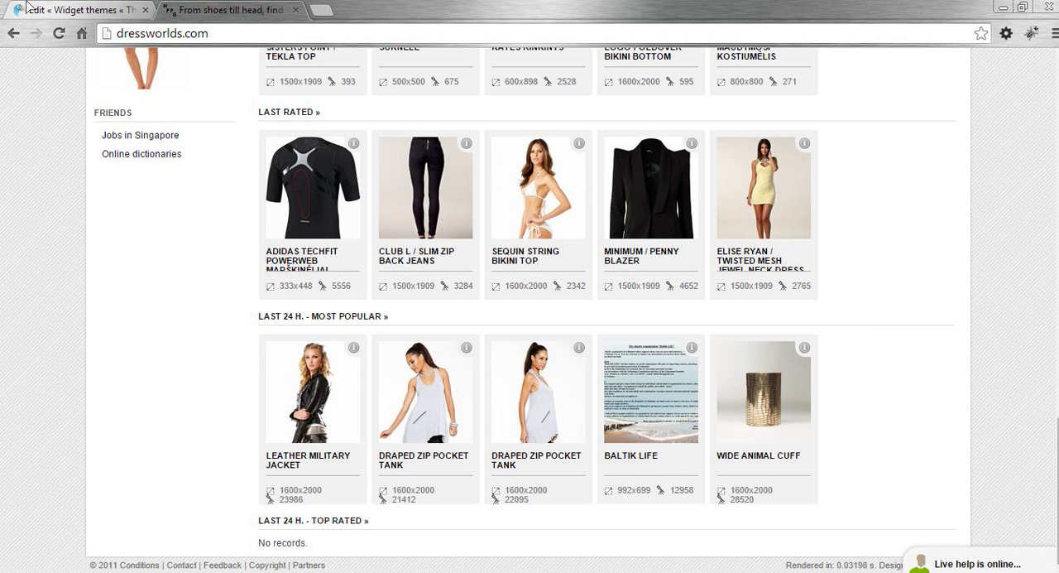